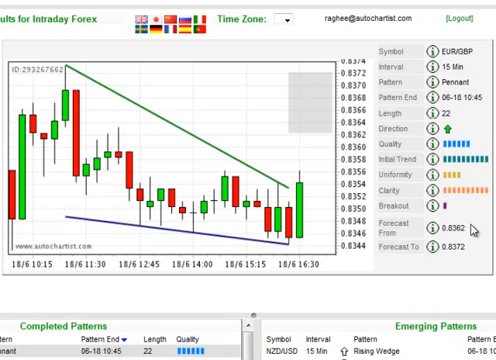
{"action": "mouse_move", "coordinate": [202, 306]}
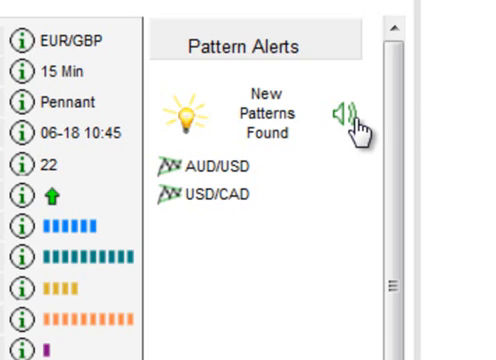
Mute the new-pattern alert sound via the speaker icon in the Pattern Alerts panel
{"action": "left_click", "coordinate": [344, 108]}
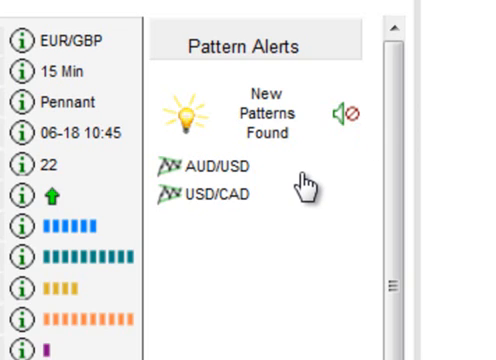
{"action": "mouse_move", "coordinate": [258, 150]}
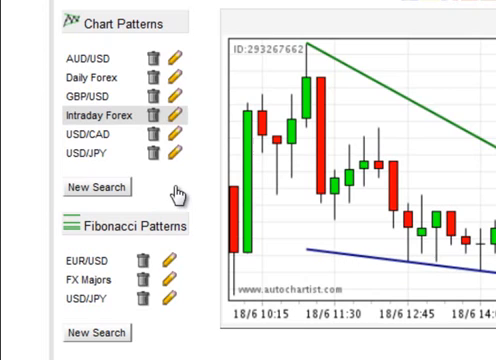
{"action": "mouse_move", "coordinate": [180, 60]}
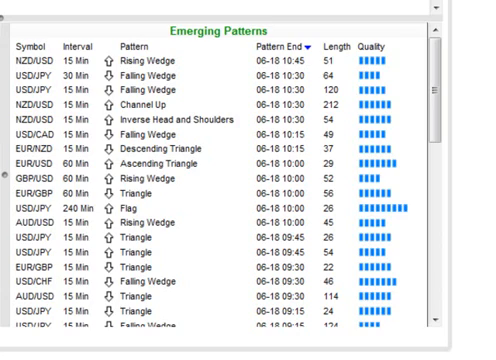
{"action": "scroll", "scroll_direction": "down", "scroll_amount": 3}
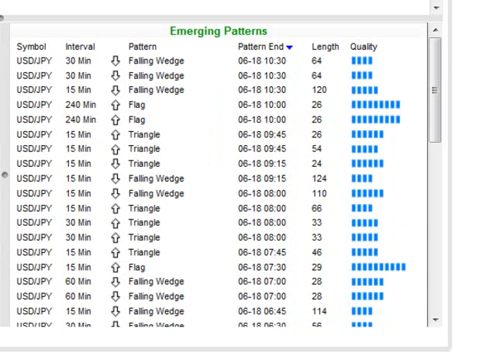